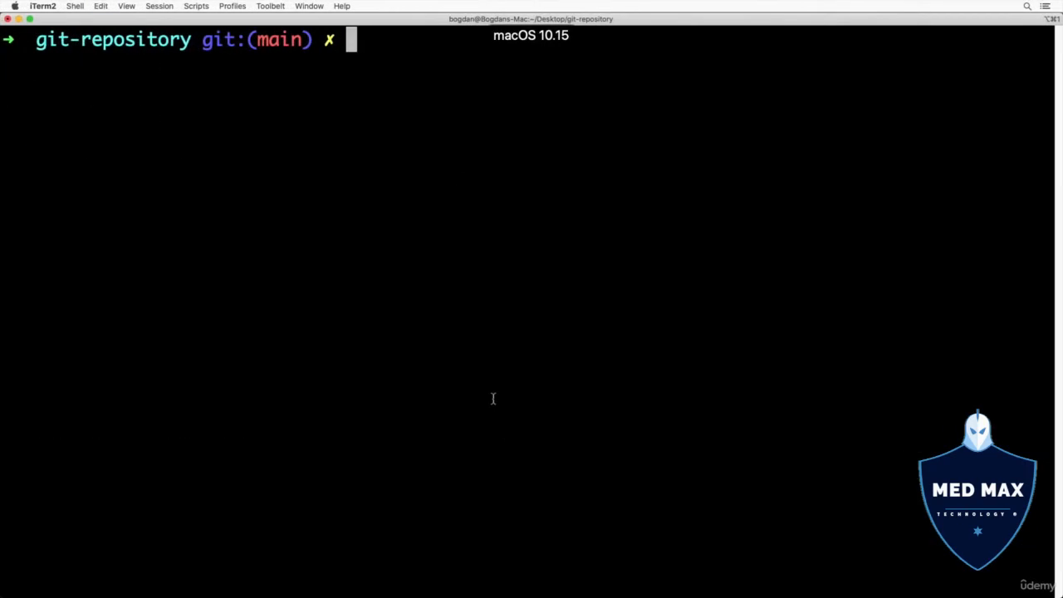
- After closing the config listing, set global author.name to 'Bogdan Stas' via git config
{"action": "type", "text": "git config"}
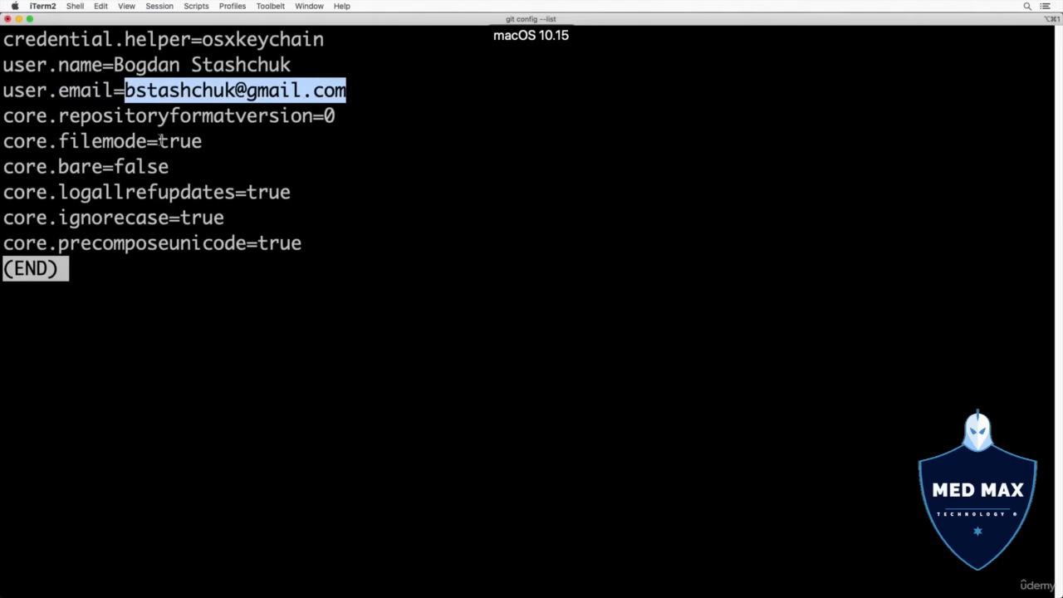
{"action": "key", "text": "q"}
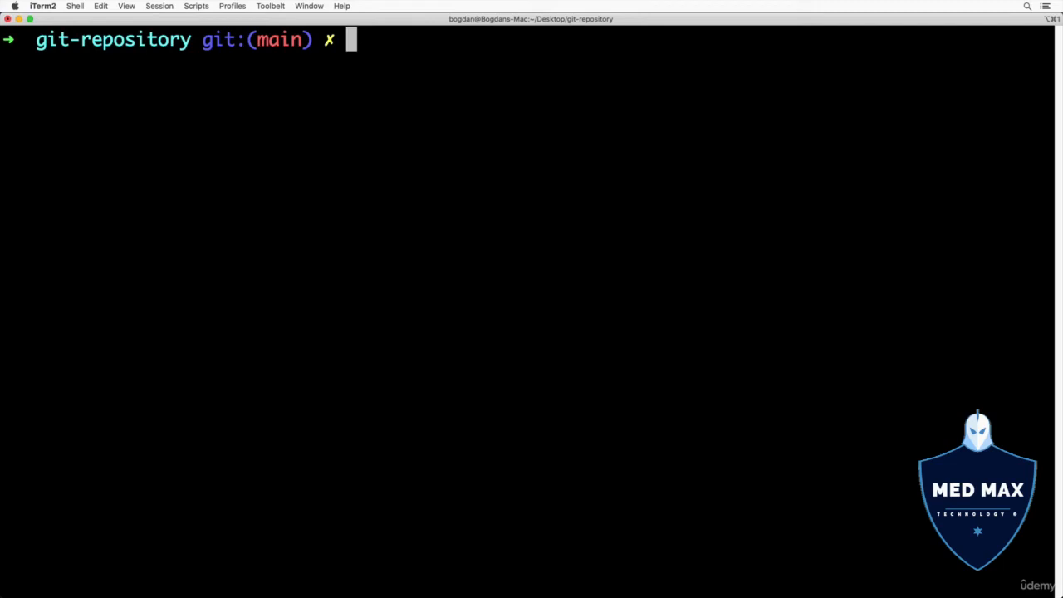
{"action": "type", "text": "git config --"}
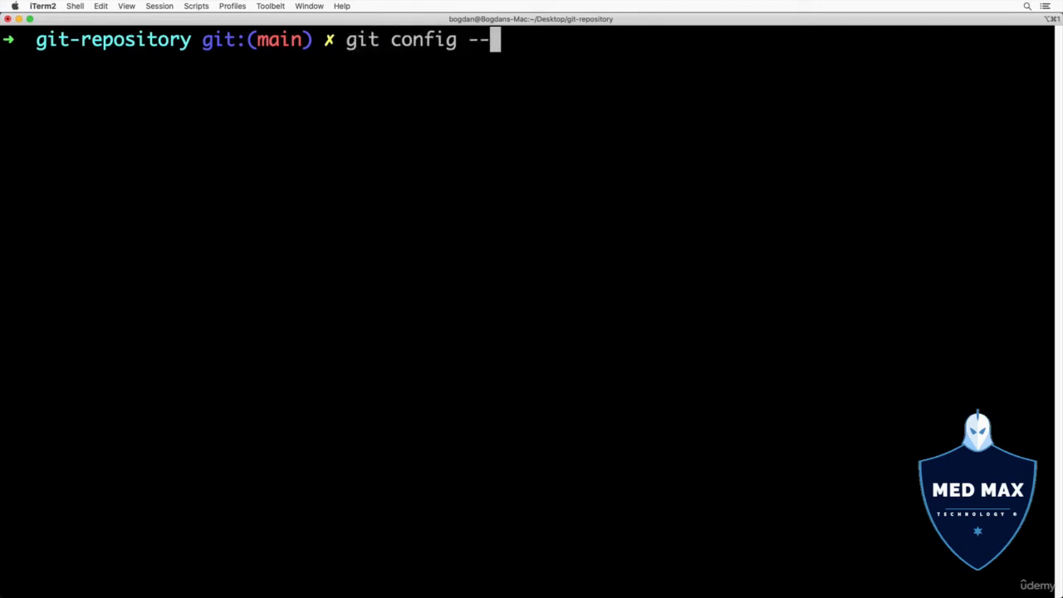
{"action": "type", "text": "global autho"}
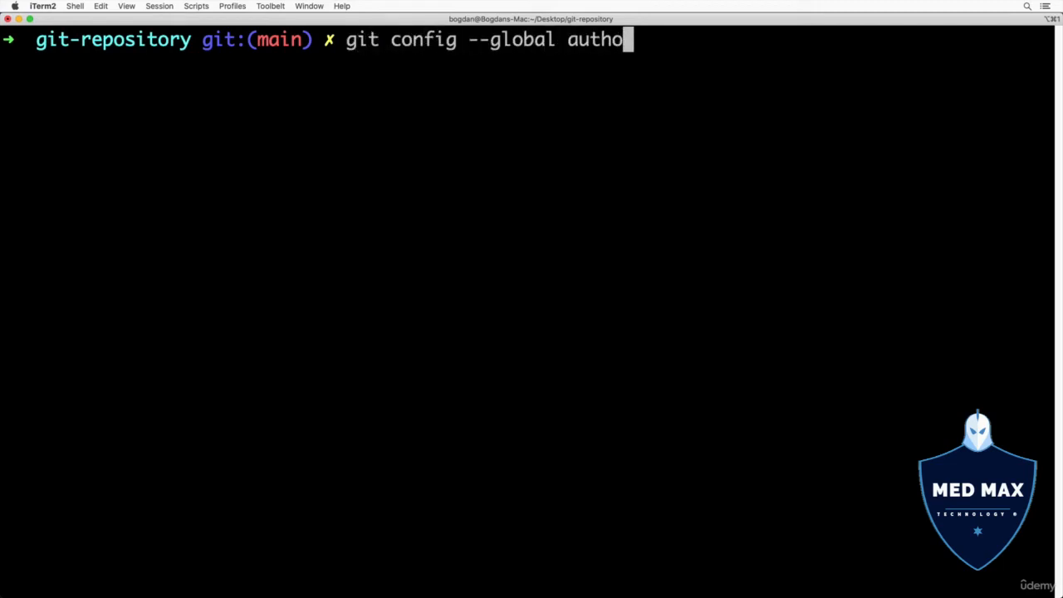
{"action": "type", "text": "r.name"}
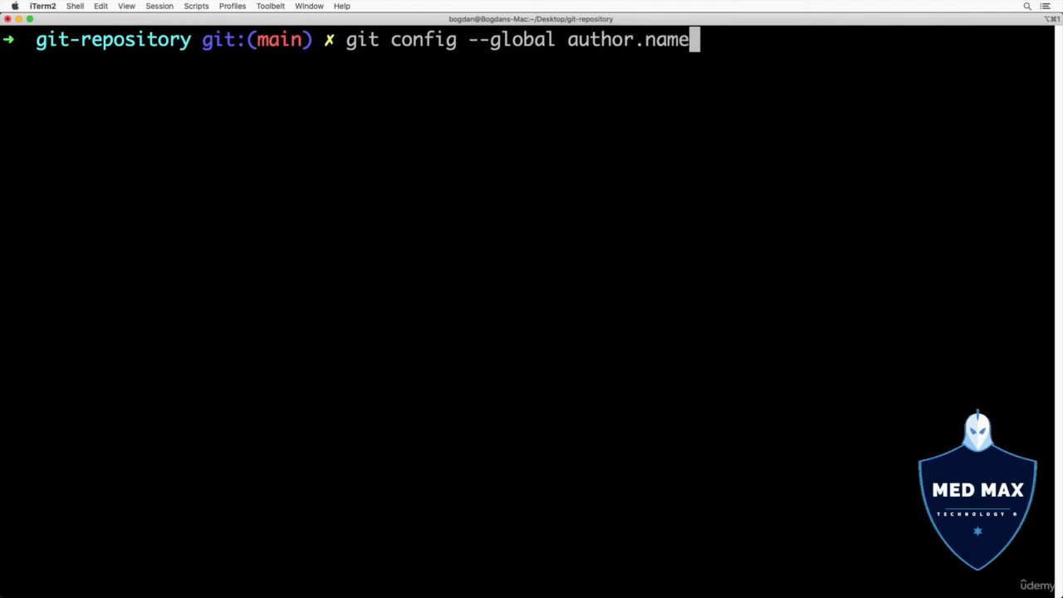
{"action": "type", "text": "Bogdan Stas"}
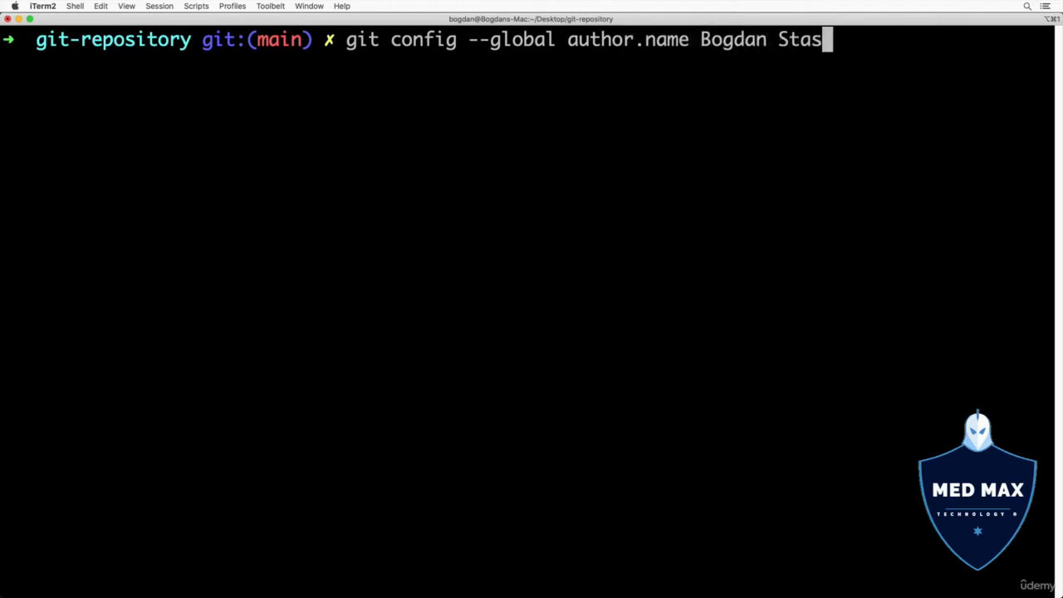
{"action": "key", "text": "Return"}
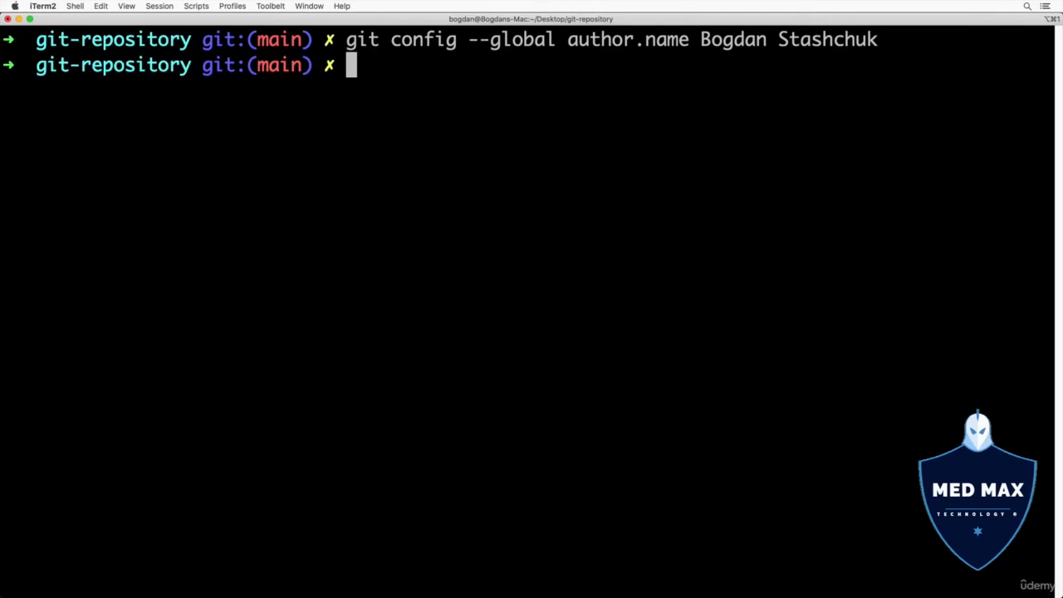
{"action": "type", "text": "git config"}
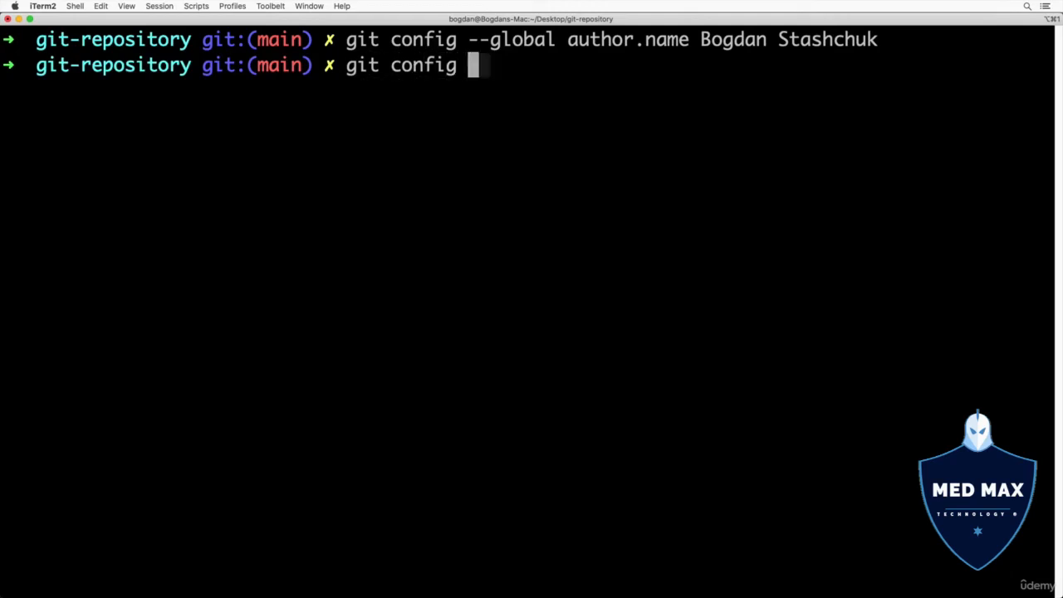
{"action": "type", "text": "--global autho"}
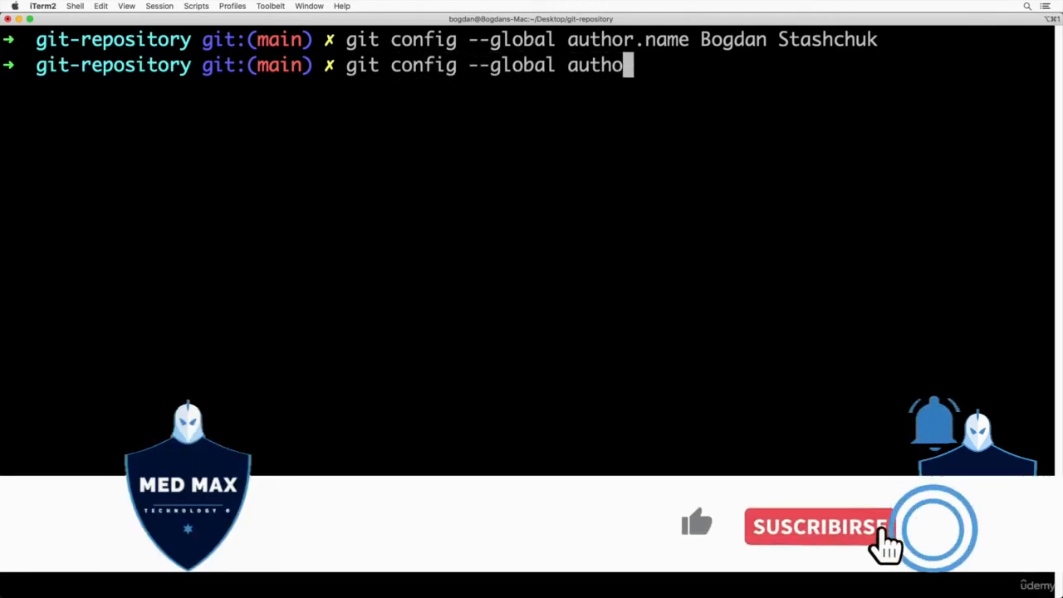
{"action": "type", "text": "r.email"}
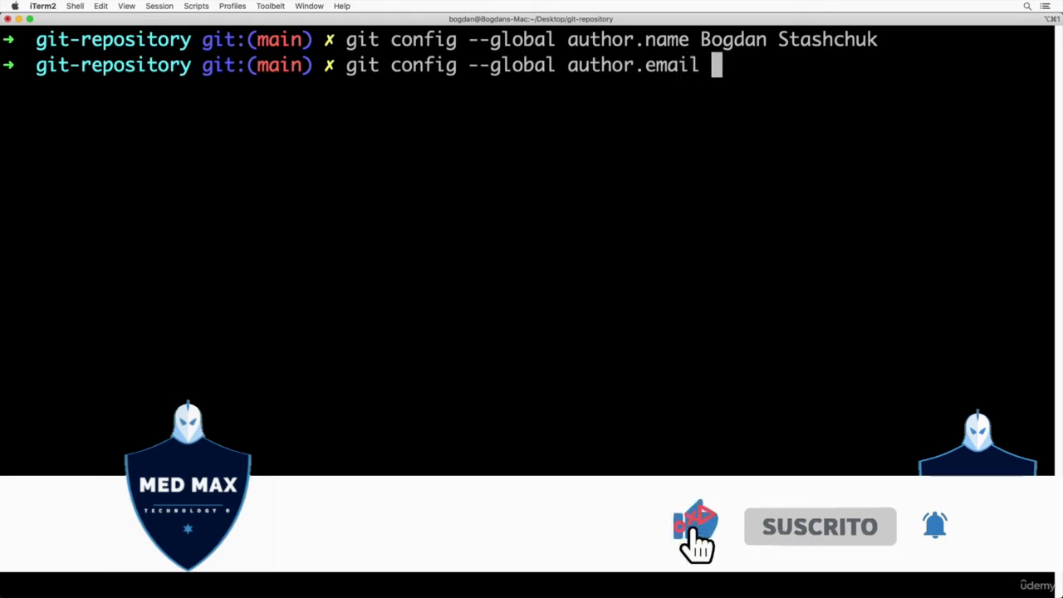
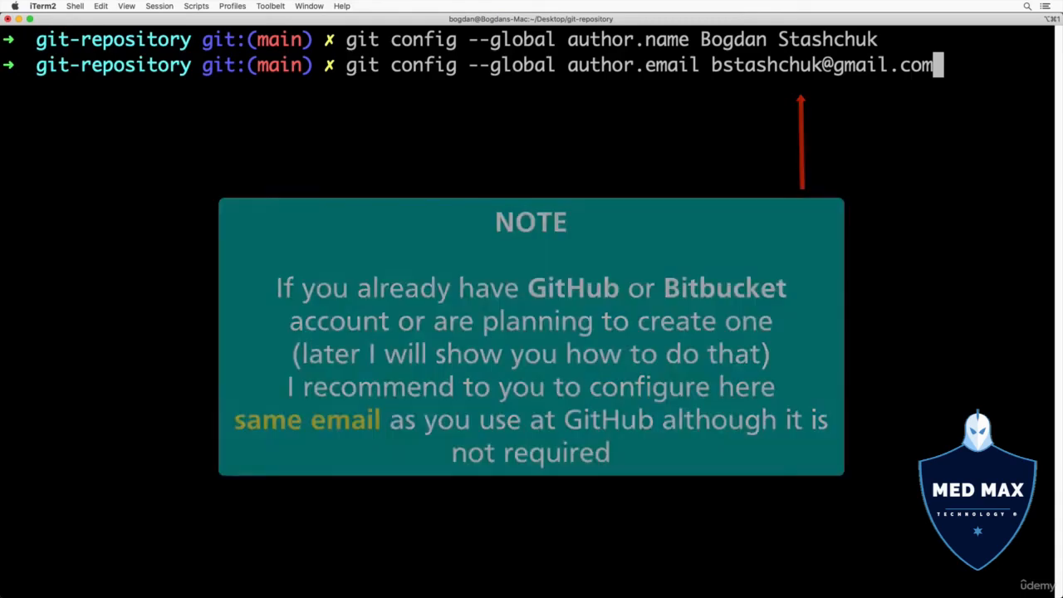
{"action": "key", "text": "Return"}
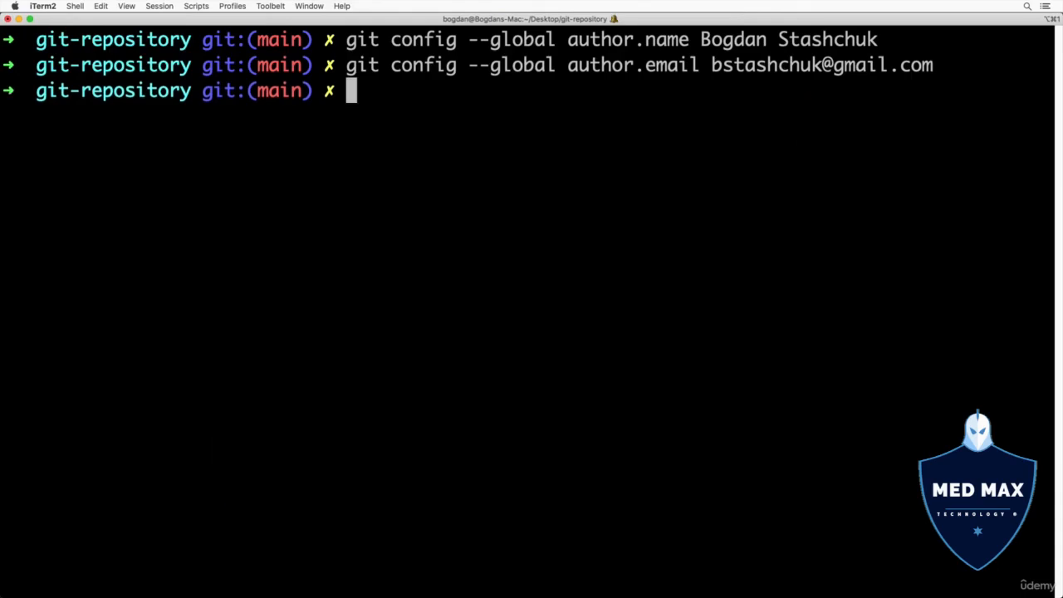
- Run git config --list to confirm the author.name and author.email entries
{"action": "type", "text": "git con"}
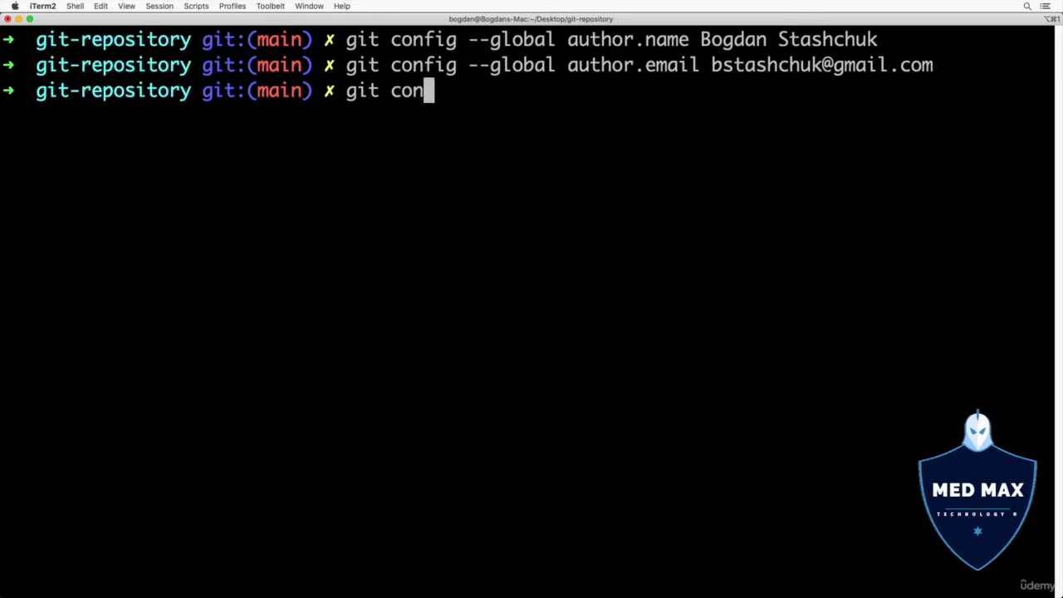
{"action": "type", "text": "fig --l"}
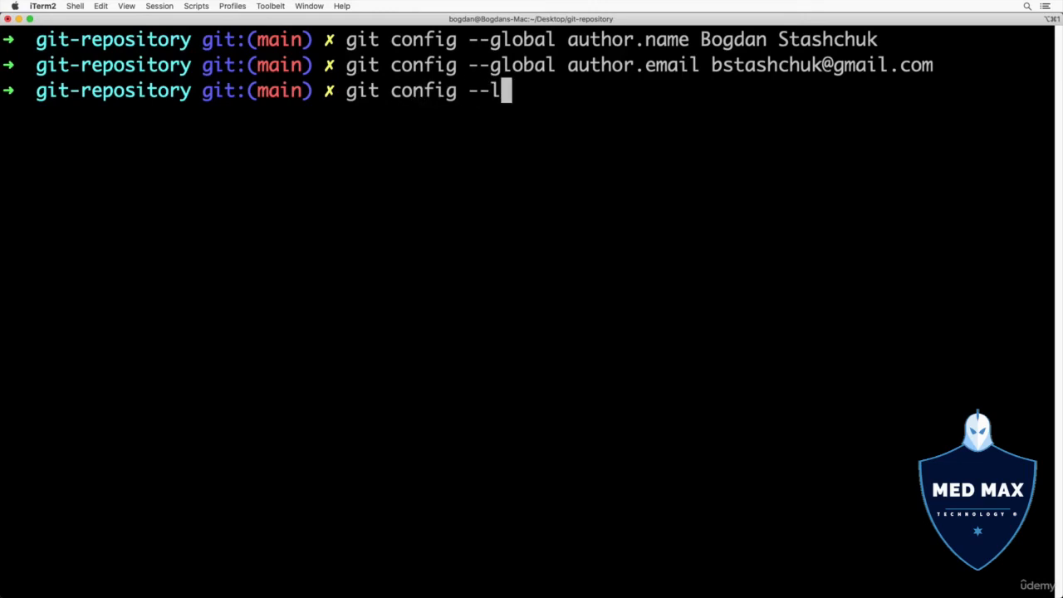
{"action": "key", "text": "Return"}
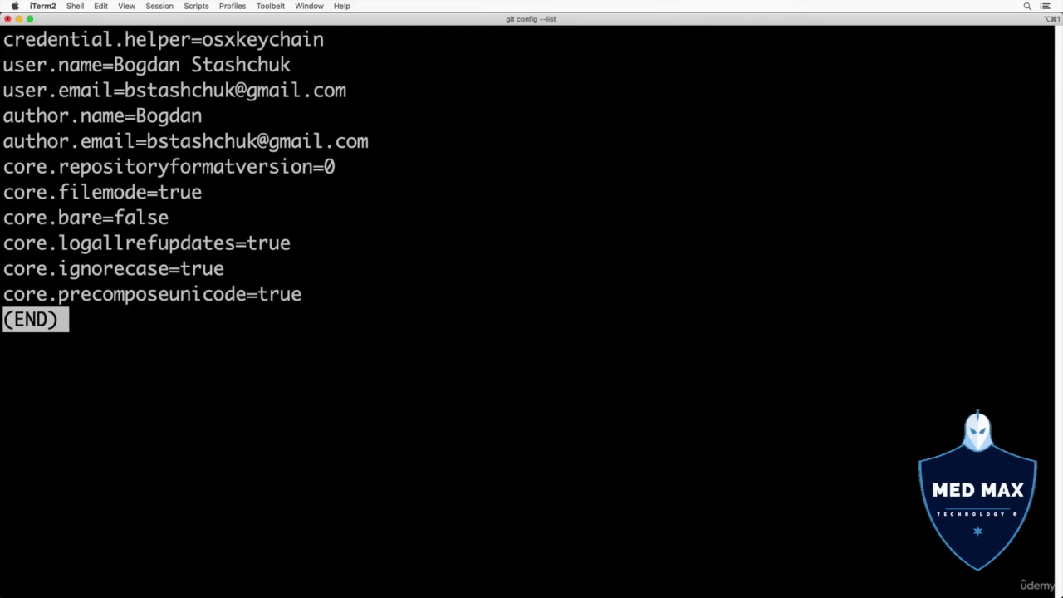